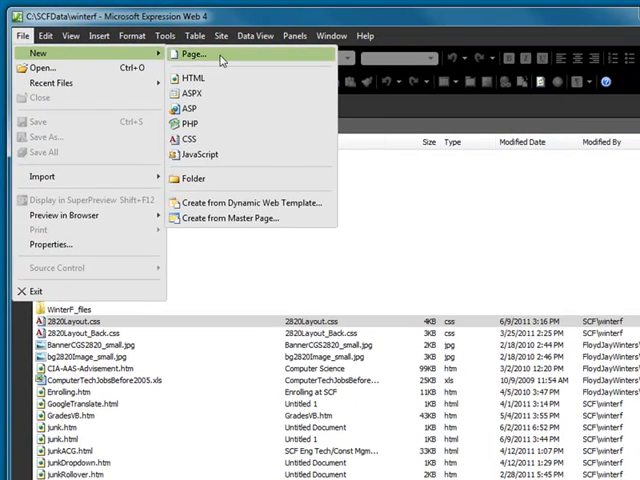
- Start a new page from the ready-made CSS layouts, choosing Two columns, left fixed
left_click(189, 54)
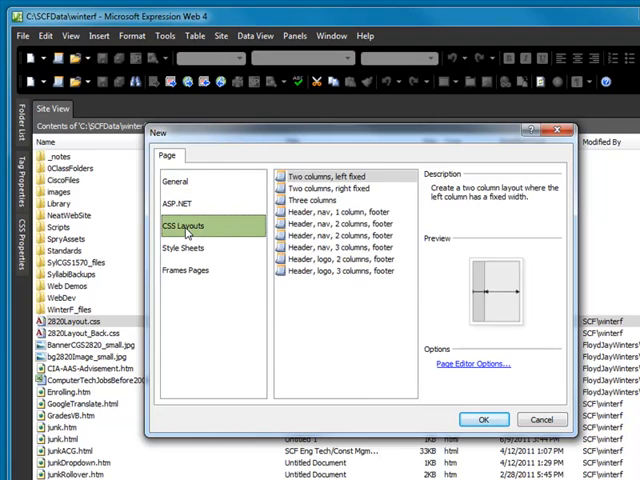
left_click(344, 222)
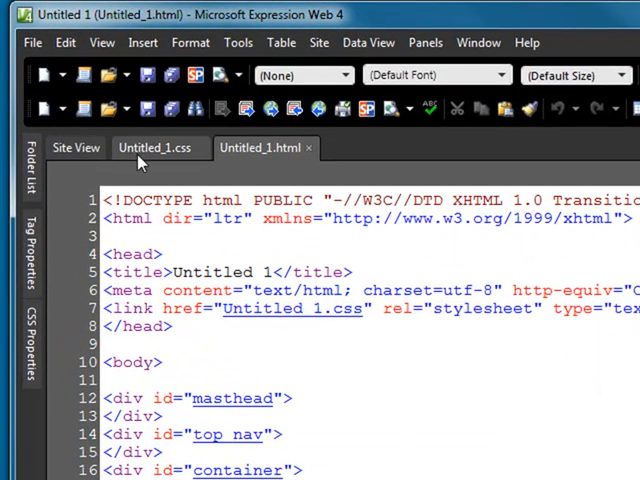
- Compare Untitled_1.css with the page's HTML, then leave the stylesheet open for editing
left_click(155, 147)
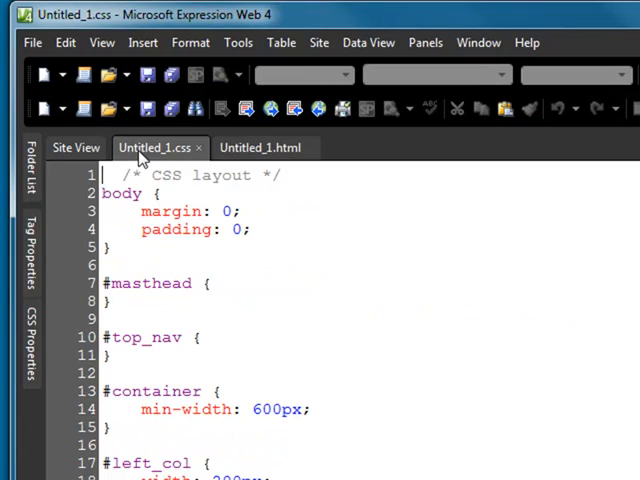
left_click(258, 147)
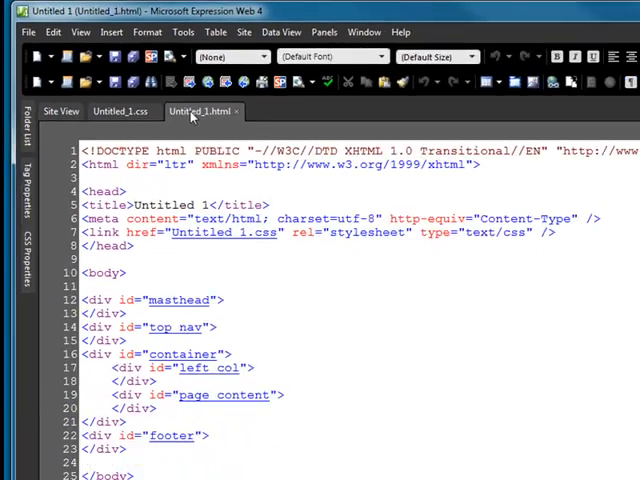
left_click(51, 443)
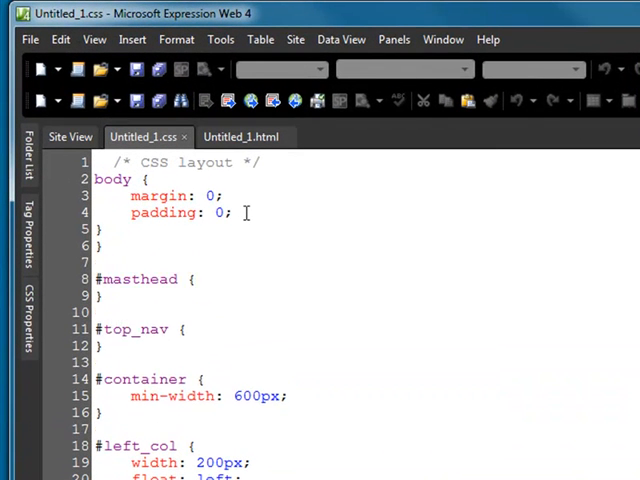
- Give body a width of 600px and margin auto so the page is centered
type("width:")
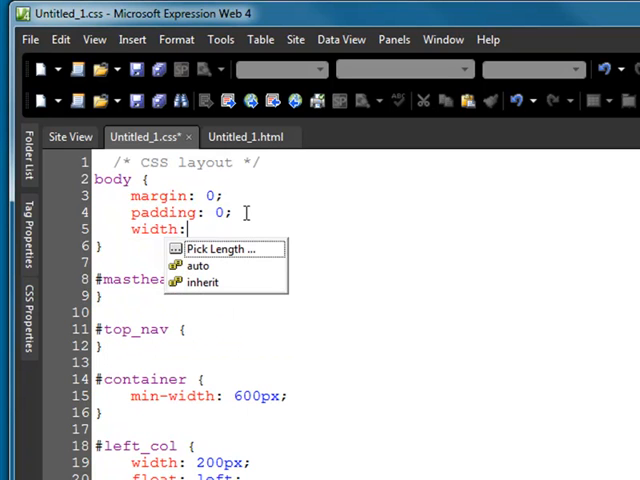
type("600")
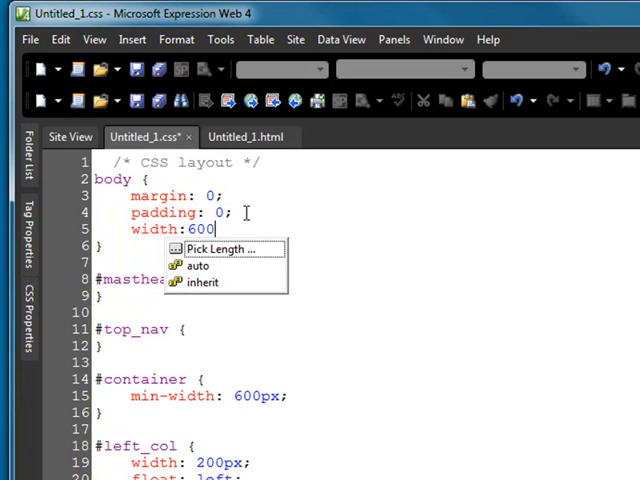
type("px;")
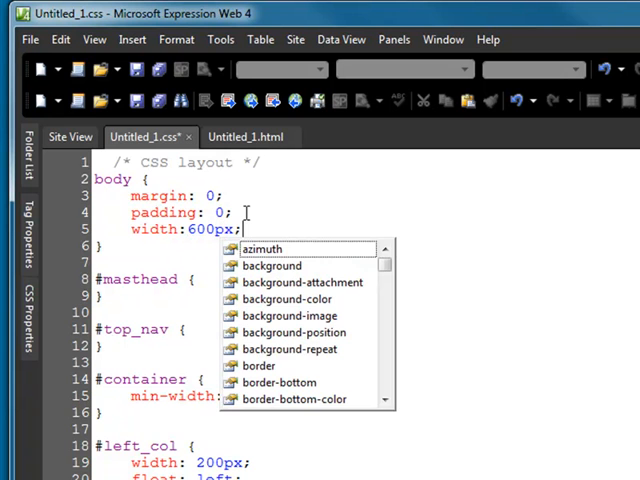
key("Return")
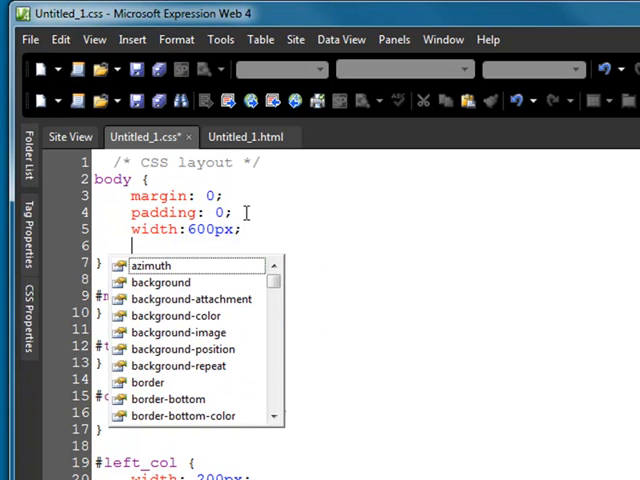
type("margin:")
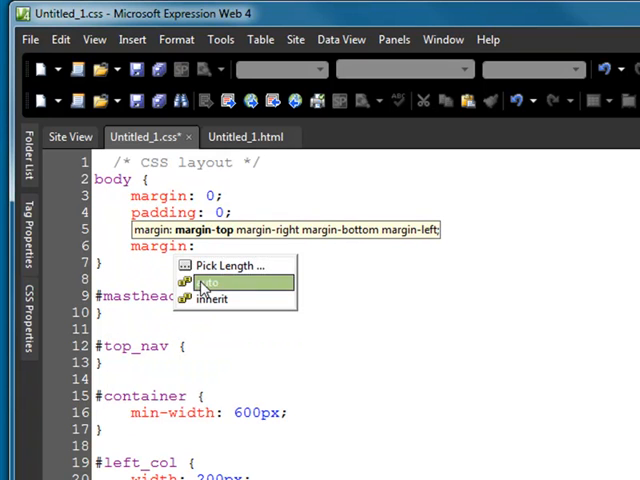
left_click(212, 282)
type("background-color:")
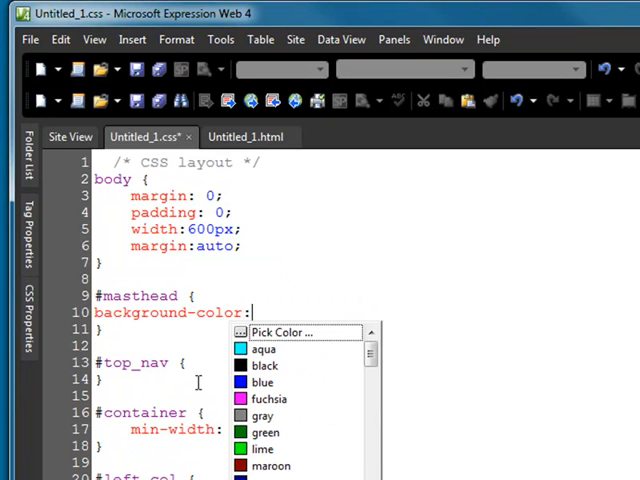
- Color the masthead blue with white text, add a 3px blue top-nav border, and style the left column
left_click(262, 382)
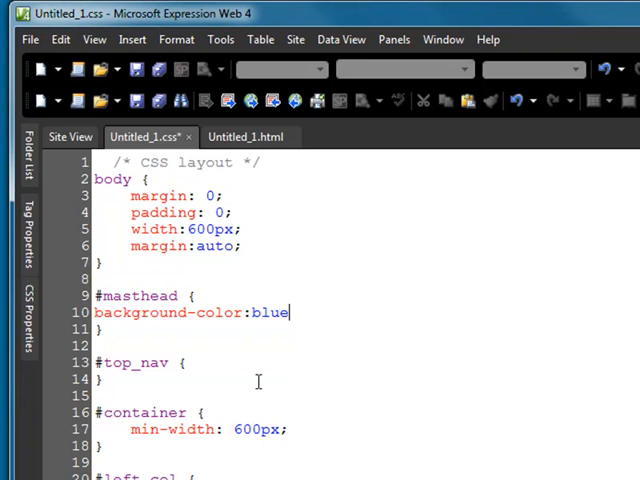
type("color:white;")
type("border:")
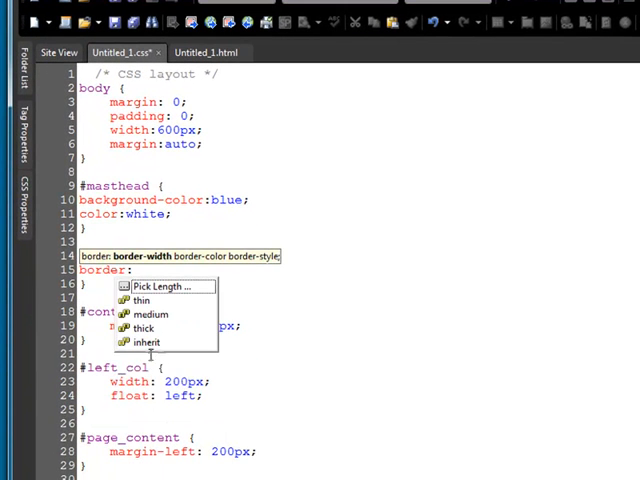
type("3")
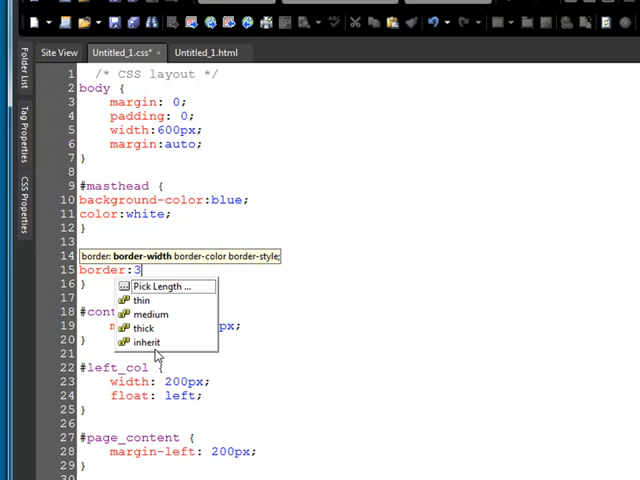
type("px blue solid;")
type("color:")
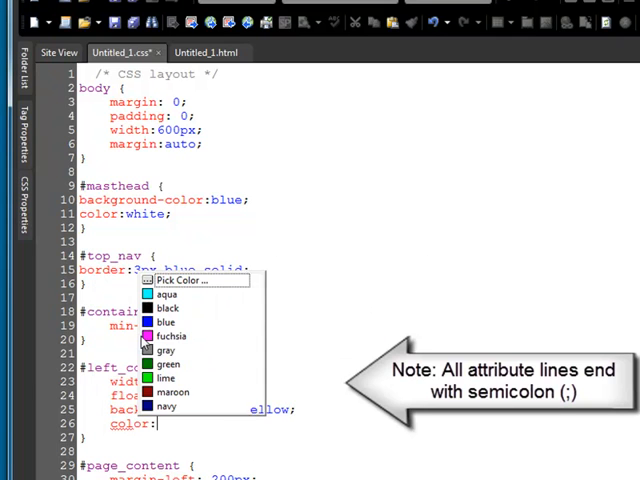
left_click(171, 321)
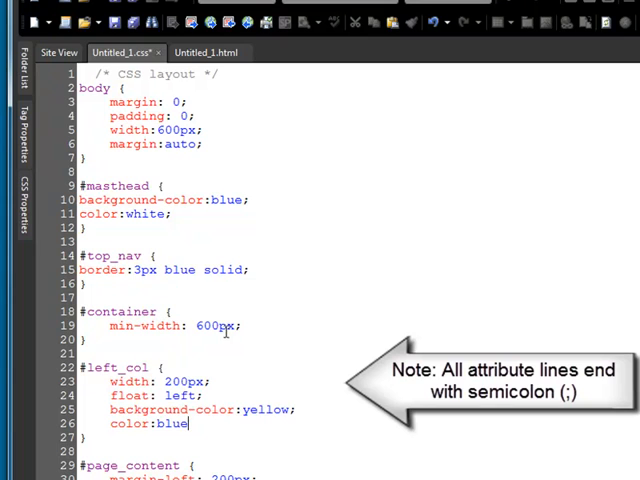
type(";")
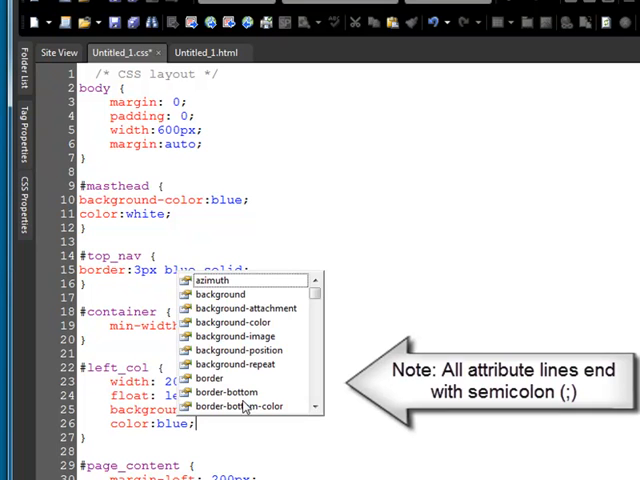
- Show Untitled_1.html in Split view with code above the design preview
left_click(206, 52)
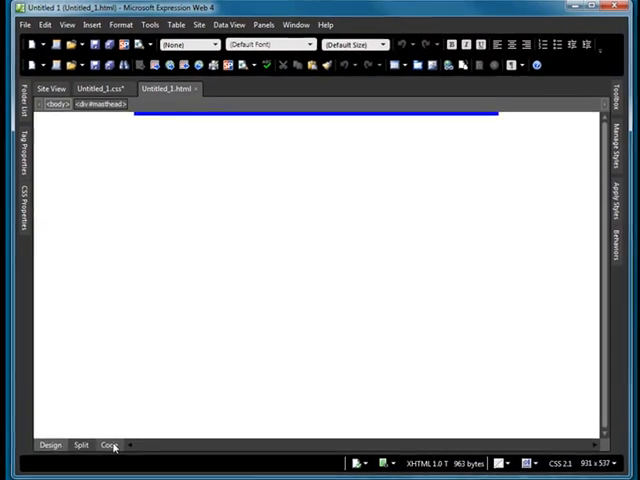
left_click(108, 444)
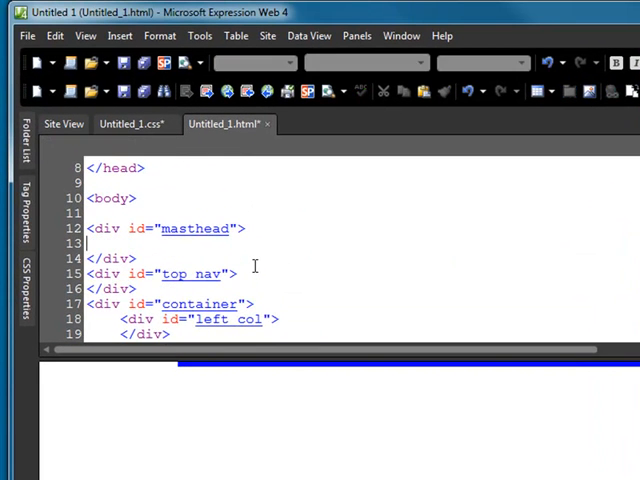
- Add an <h1>My Title</h1> heading in the masthead and begin the nav with Home | Resume
type("<h1>My Title</h1>")
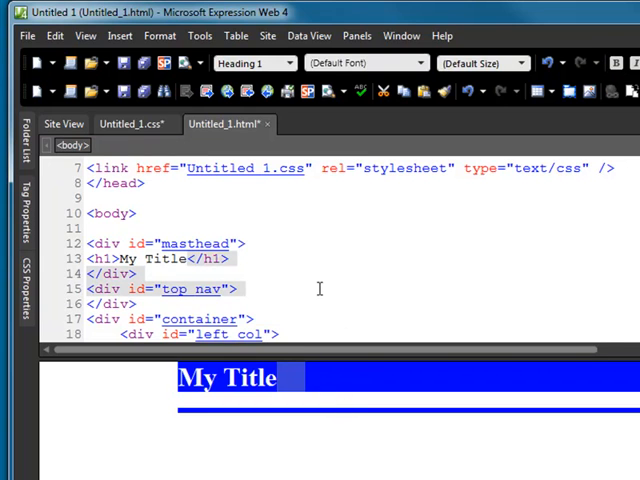
left_click(240, 289)
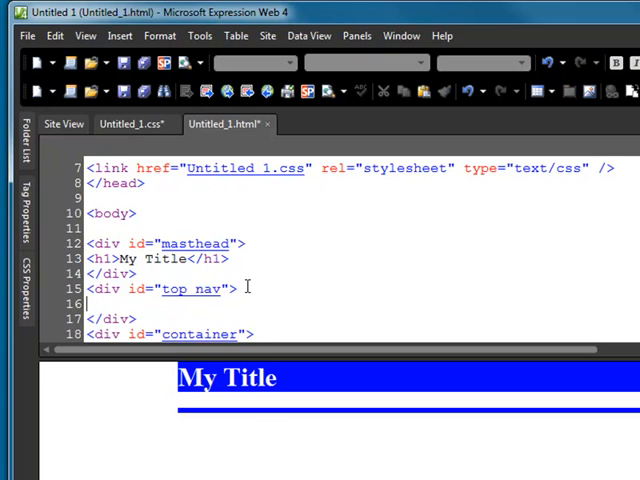
type("Home")
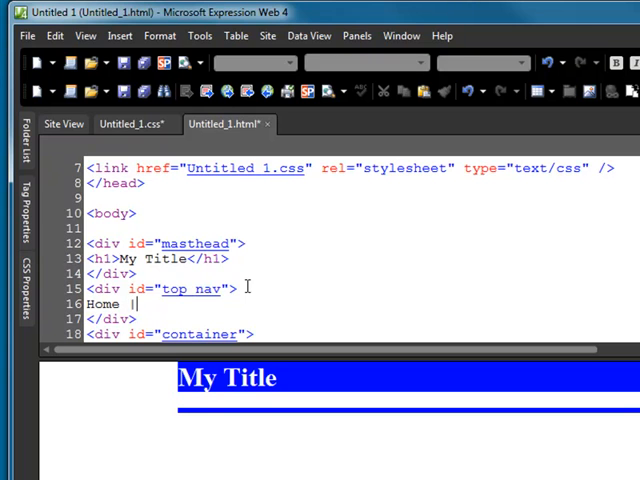
type("| Resume")
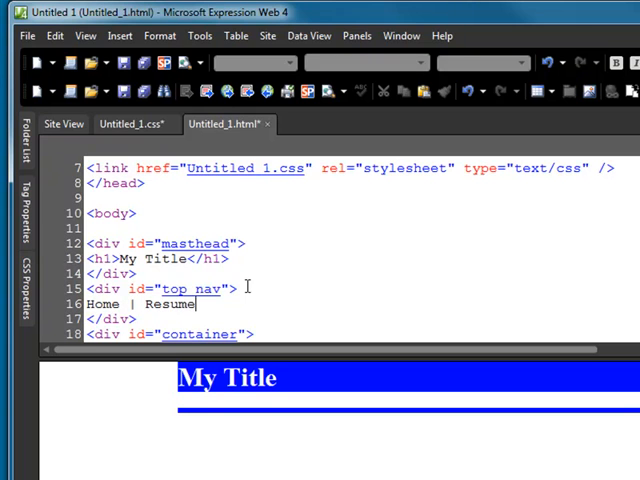
- Finish the nav text as Home | Resume | Contact and return to the stylesheet
type("| Con")
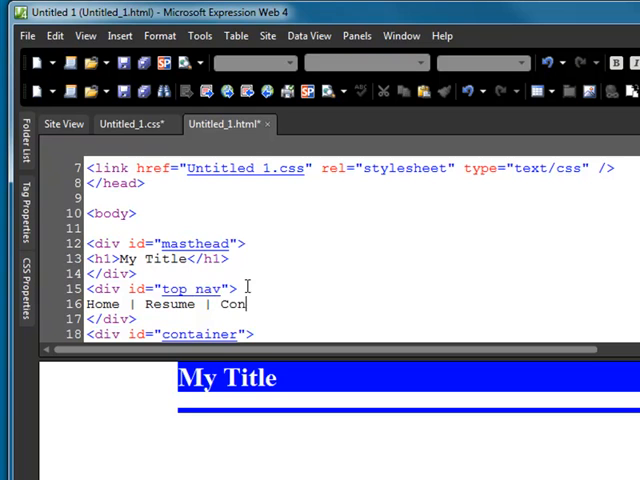
type("tact")
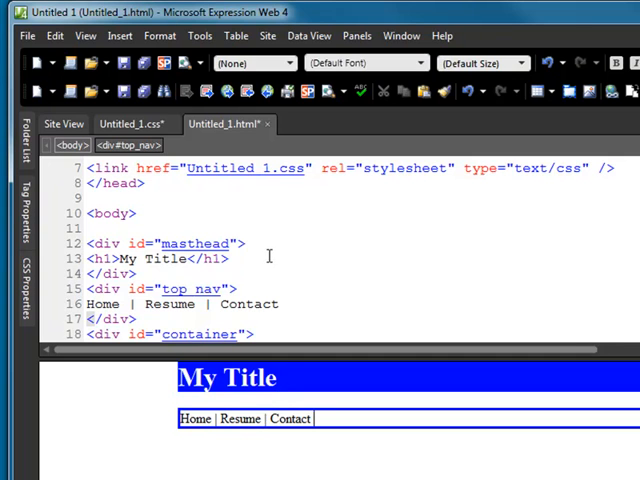
left_click(125, 123)
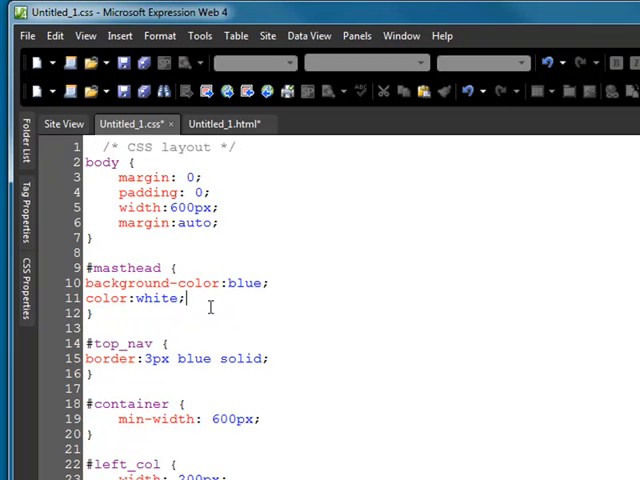
- Add text-align:center to the #masthead and #top_nav rules
type("tact")
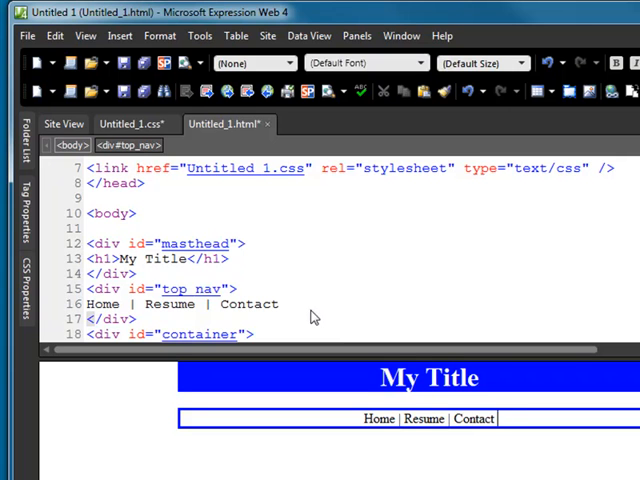
- Put the text 'Left column' inside the left_col div
scroll("down", 3)
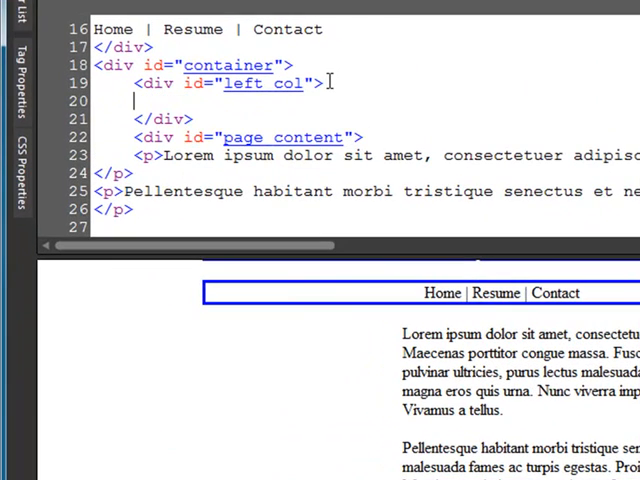
type("Left co")
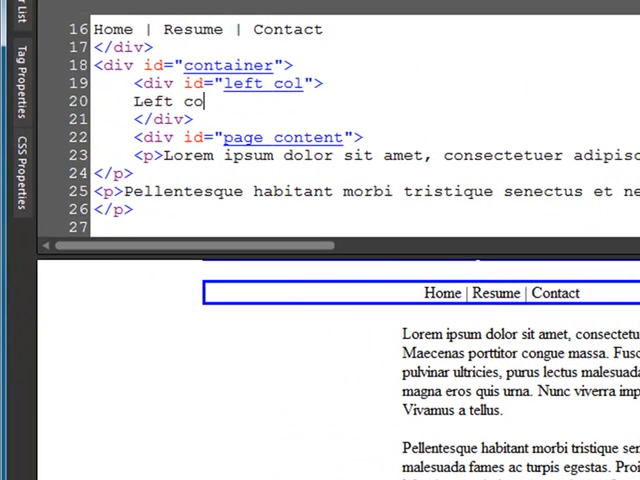
type("lumn")
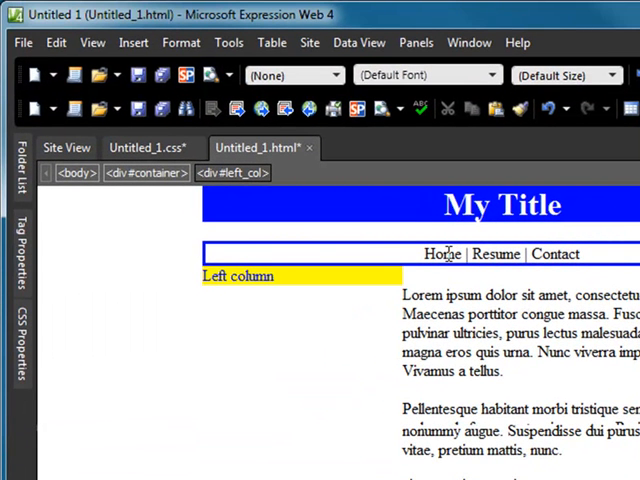
- Link Home to index.htm and Resume to Resume.htm via Insert > Hyperlink
left_click(442, 253)
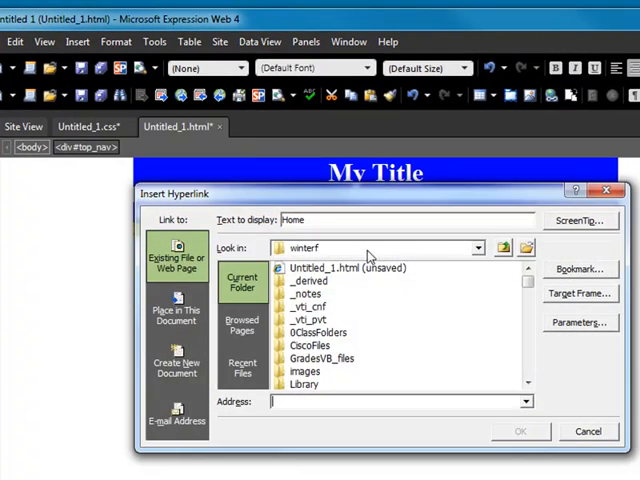
type("ind")
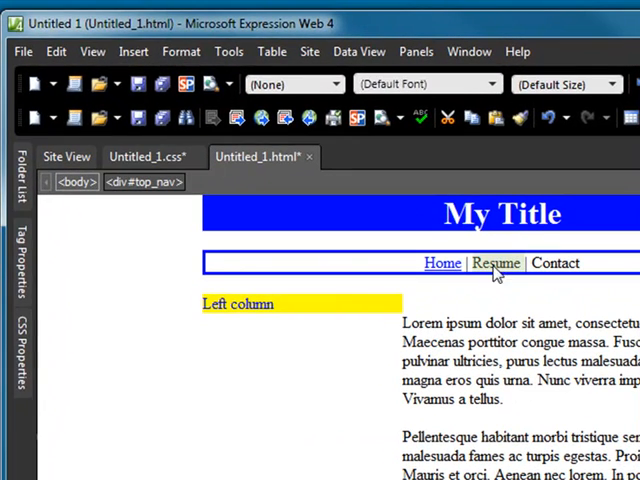
left_click(133, 51)
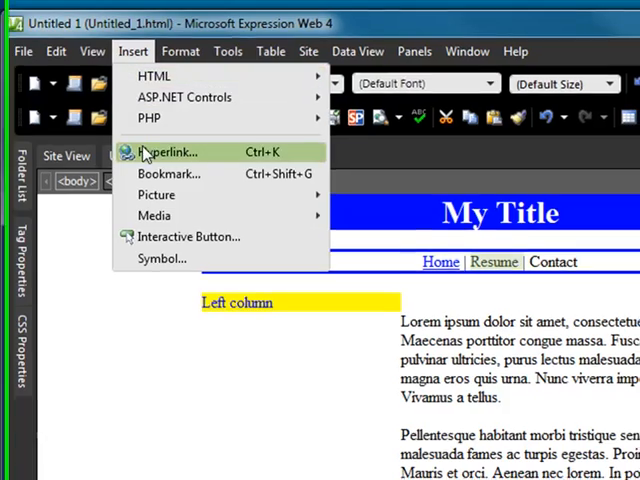
left_click(168, 151)
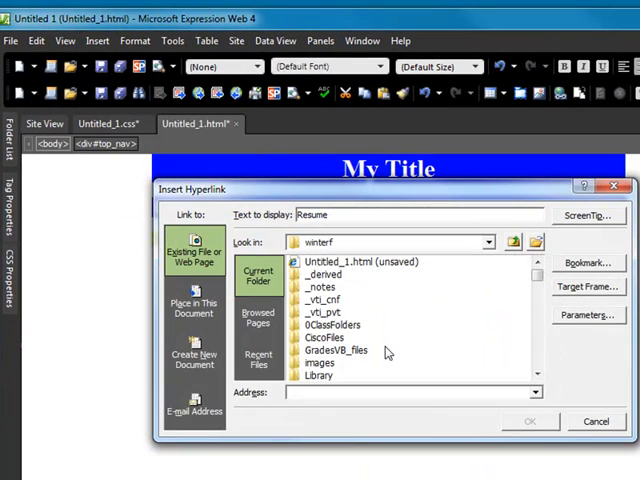
type("Resume")
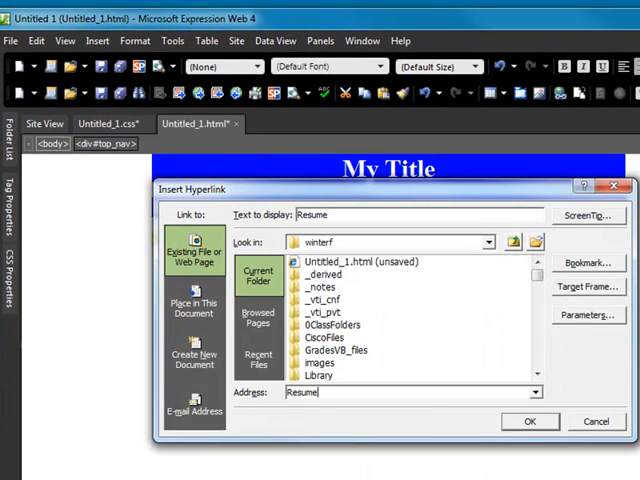
type(".htm")
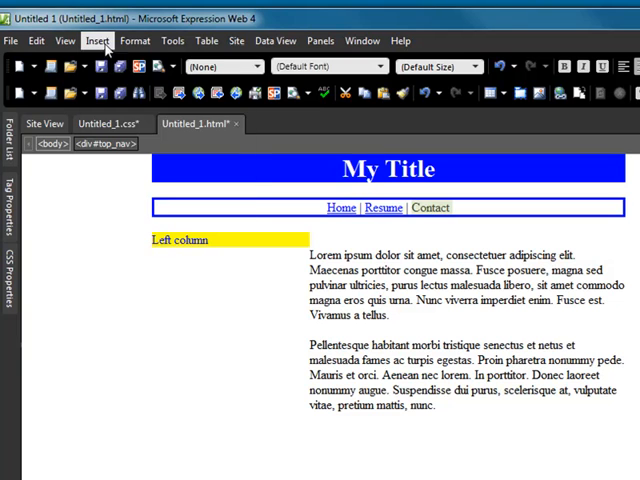
- Link Contact to Contact.htm the same way
left_click(96, 40)
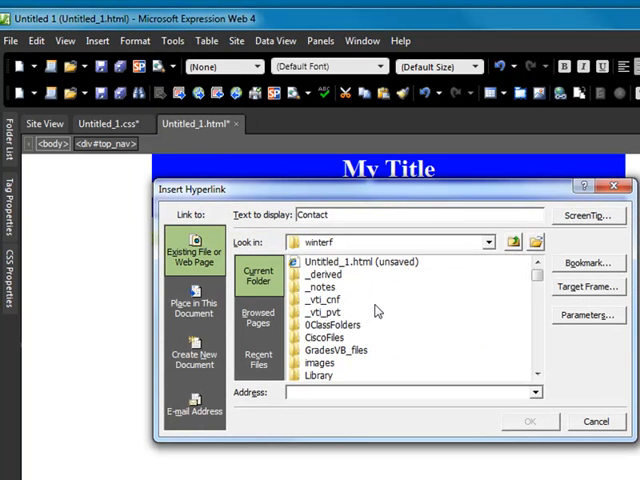
type("Contact")
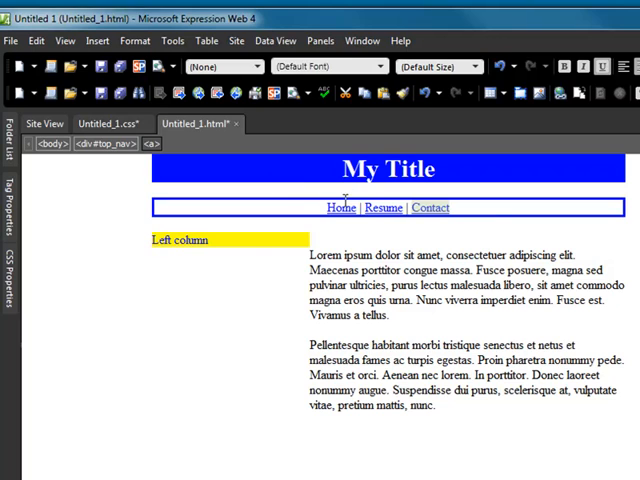
mouse_move(431, 207)
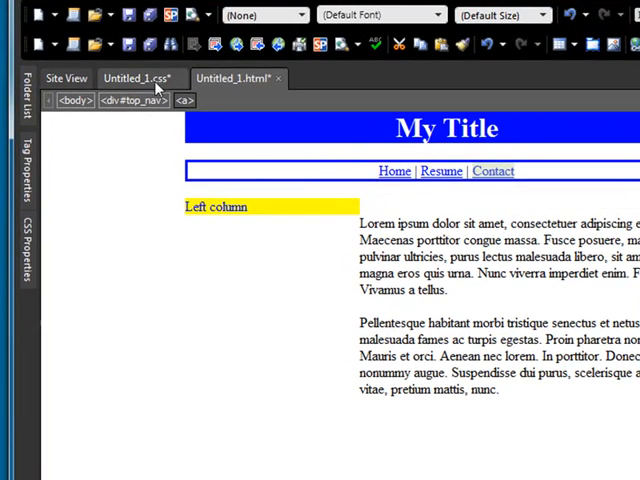
- Add a #top_nav a:hover rule with color fuchsia in the stylesheet
left_click(131, 78)
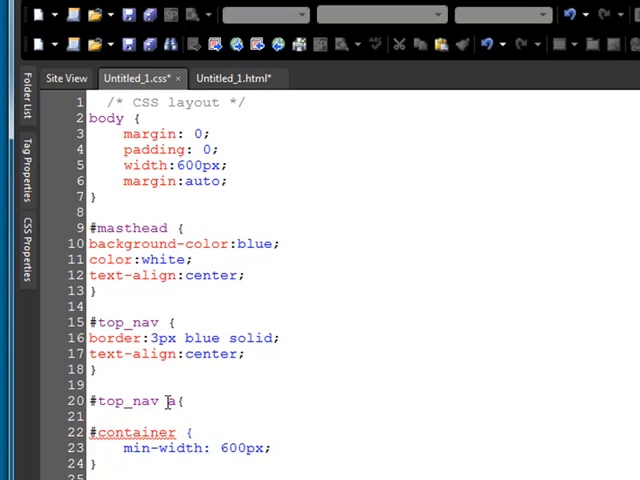
type(":hover")
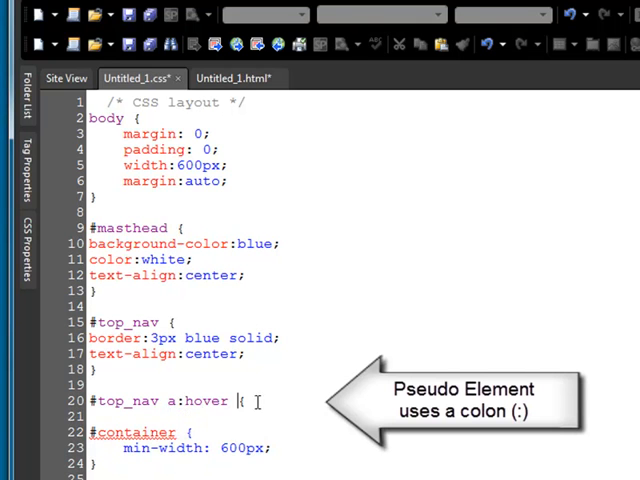
type("color:")
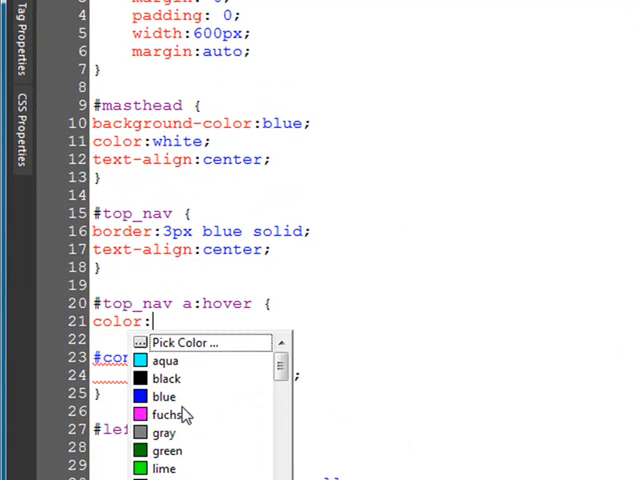
left_click(167, 414)
type("}")
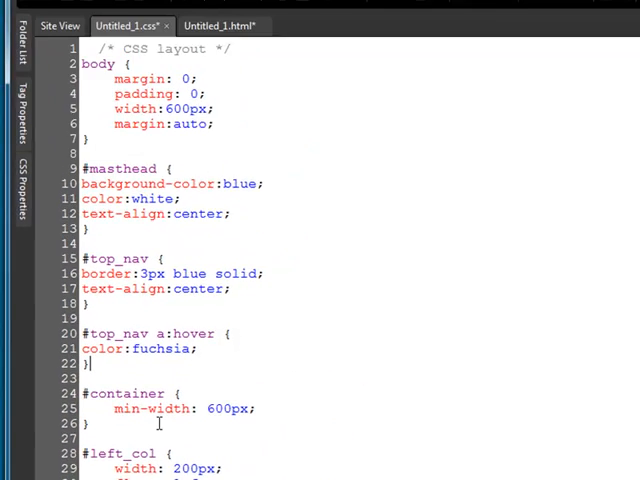
left_click(205, 96)
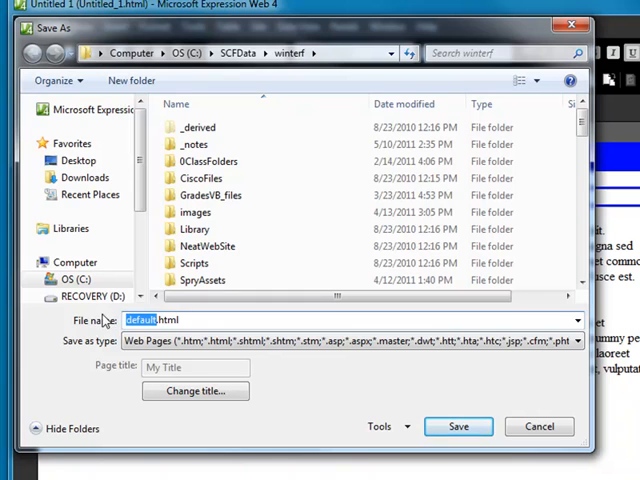
- Save the page as demo.htm and the stylesheet as DemoCss.css
type("demo.htm")
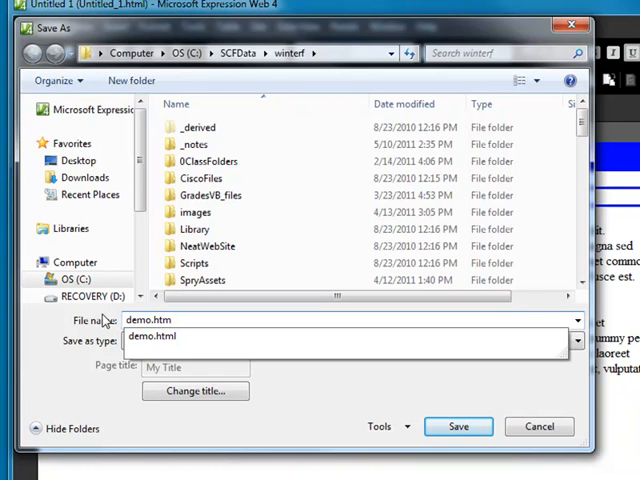
left_click(458, 426)
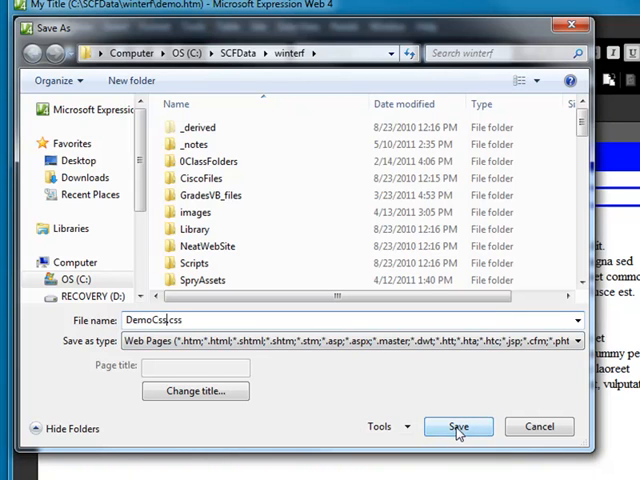
left_click(458, 427)
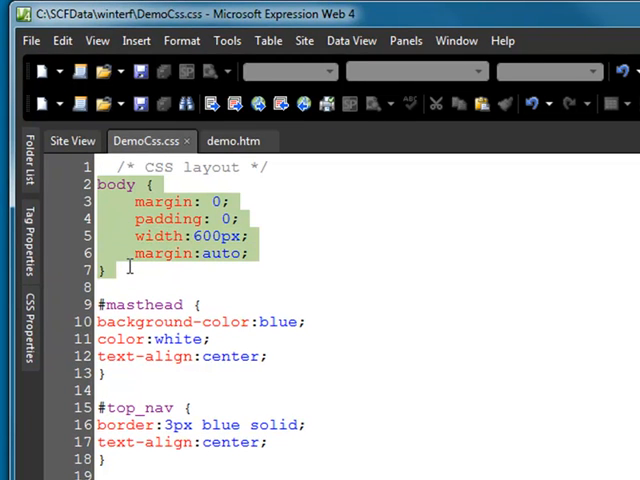
- Switch to the demo.htm tab to view the finished layout in Design view
left_click(130, 270)
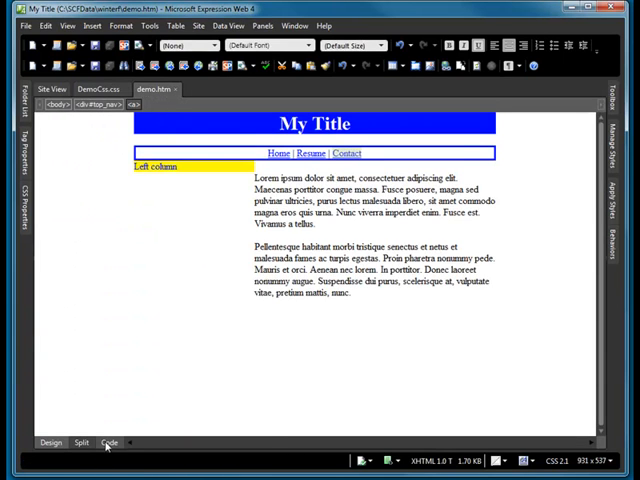
- View demo.htm's HTML source and point out the link tag's href to DemoCss.css and its type attribute
left_click(109, 442)
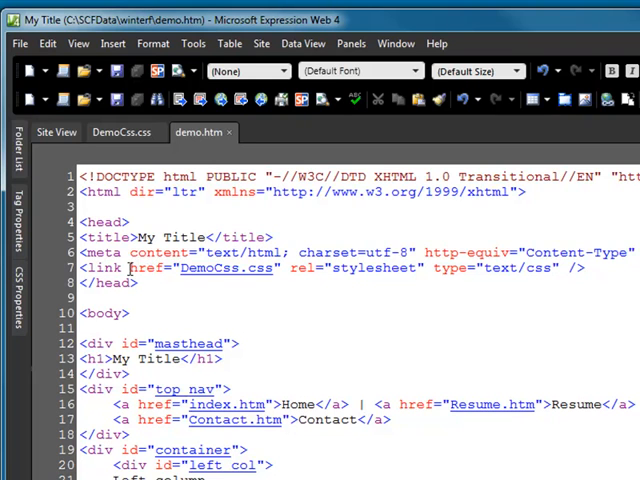
double_click(210, 268)
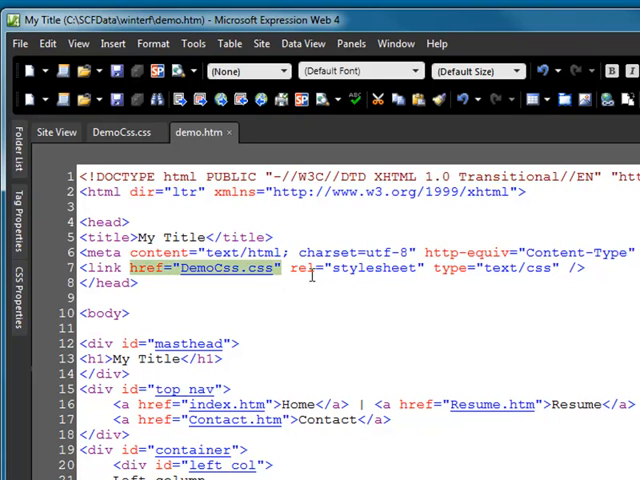
double_click(368, 268)
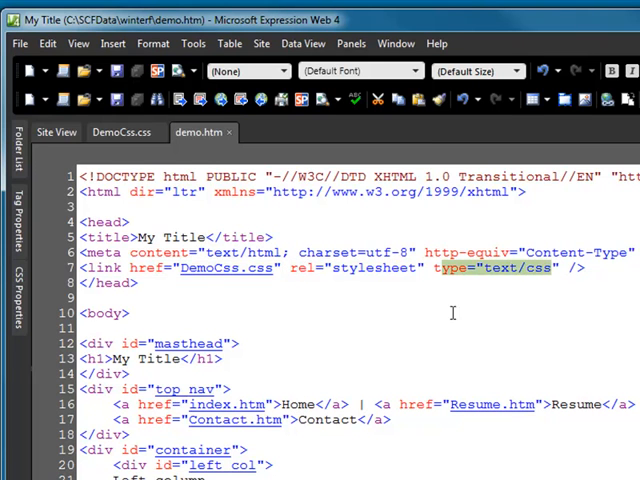
scroll("down", 3)
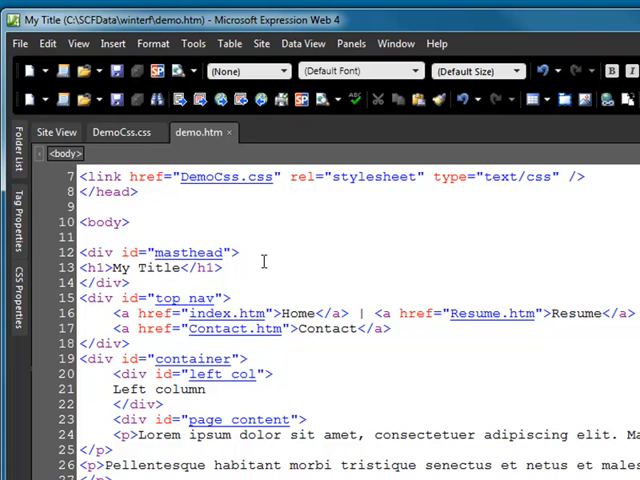
left_click(170, 252)
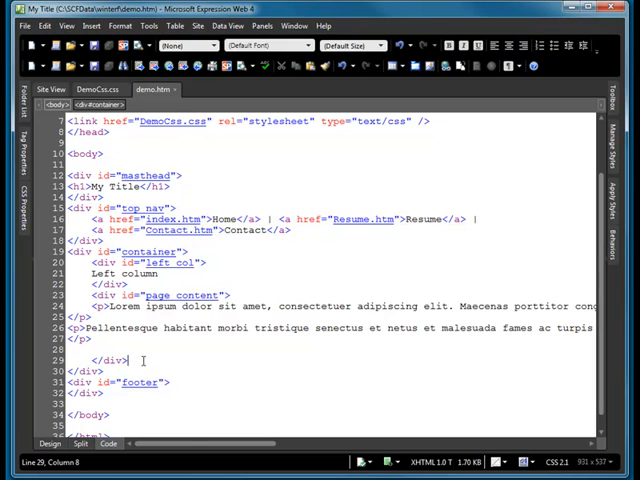
- Start an HTML comment '<!-- End' after the container's closing div tag
type("<")
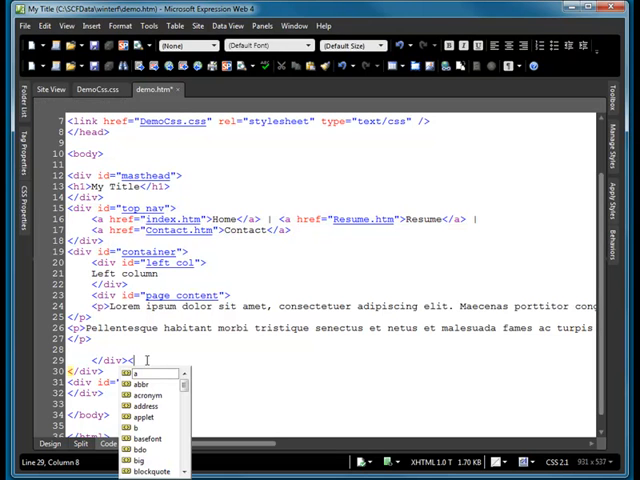
type("!--")
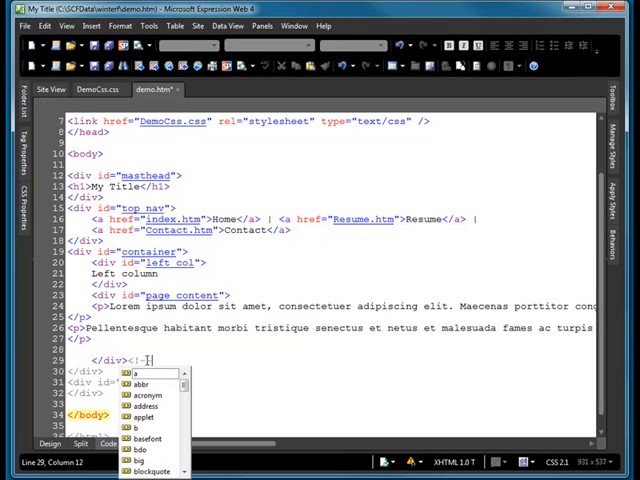
type("End")
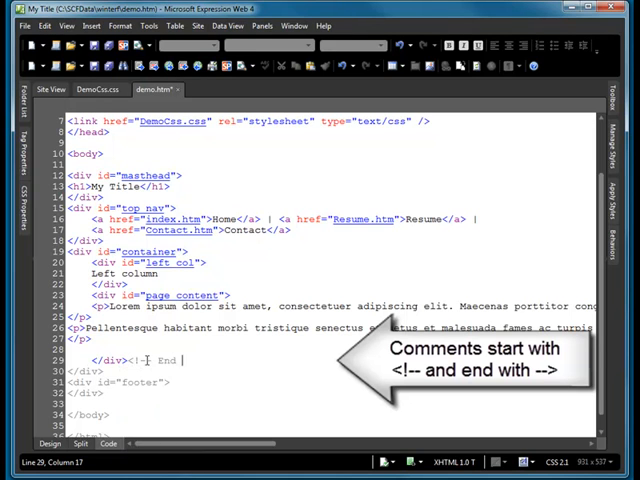